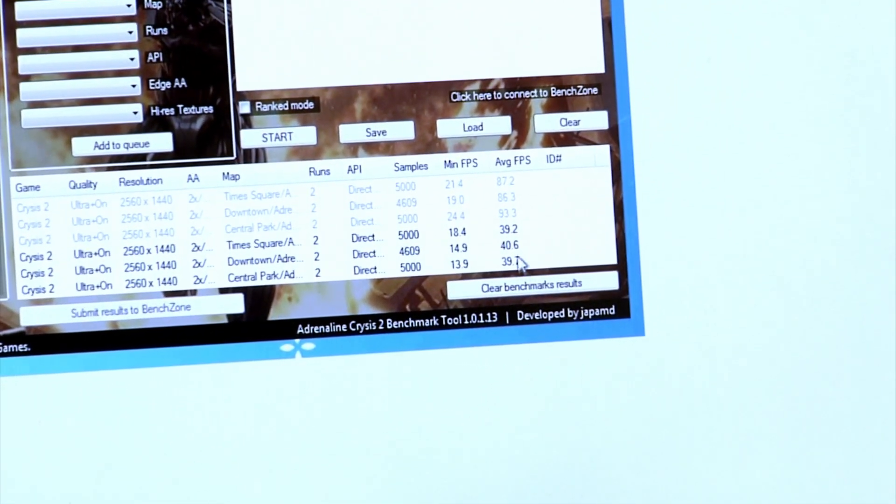
{"action": "mouse_move", "coordinate": [532, 265]}
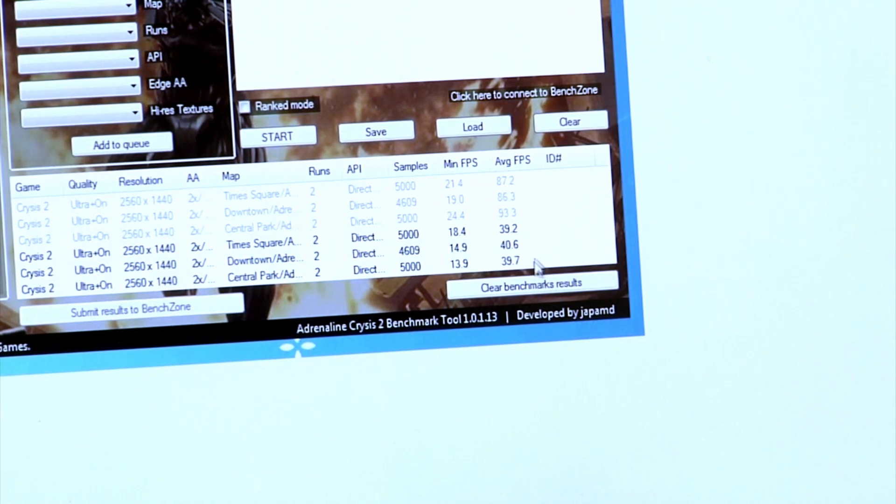
{"action": "mouse_move", "coordinate": [541, 262]}
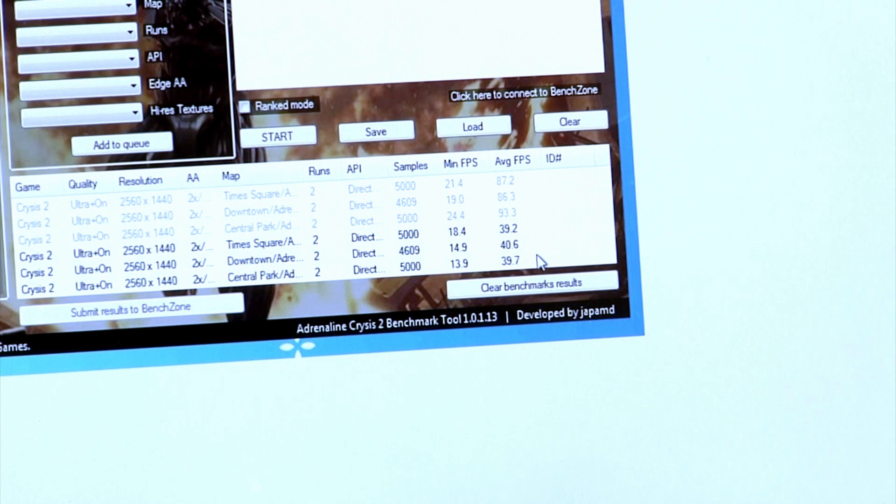
{"action": "mouse_move", "coordinate": [525, 235]}
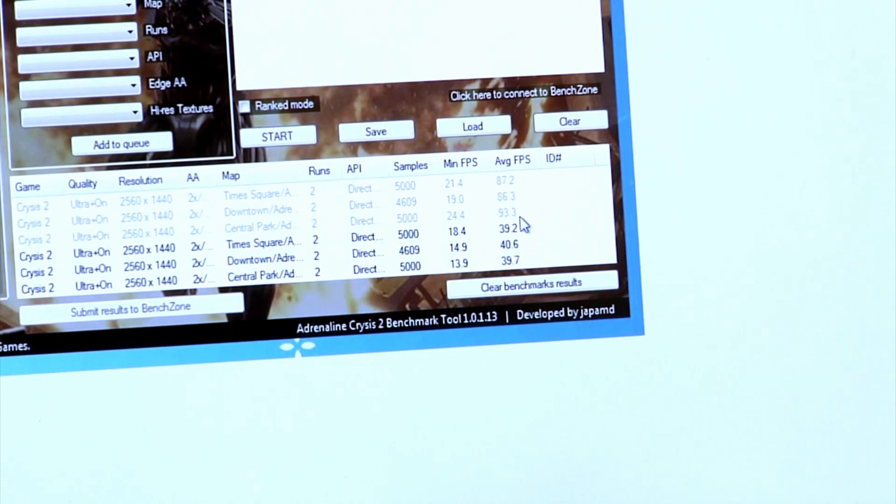
{"action": "mouse_move", "coordinate": [569, 243]}
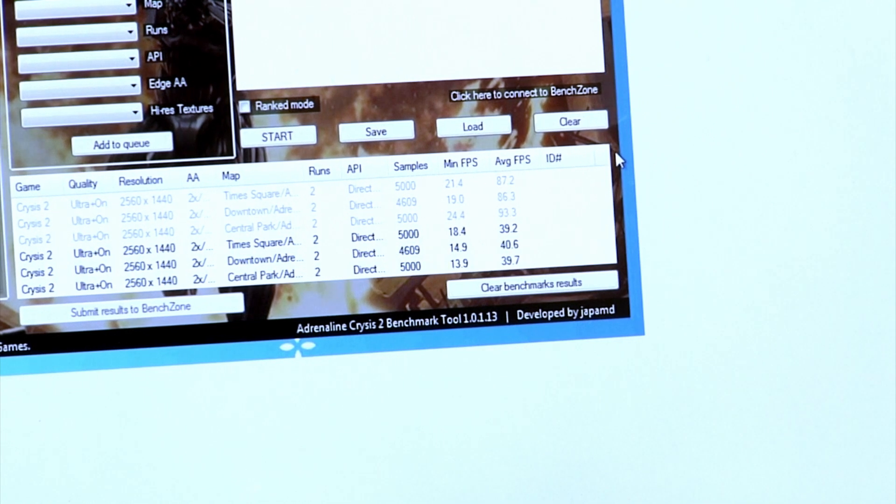
{"action": "mouse_move", "coordinate": [706, 32]}
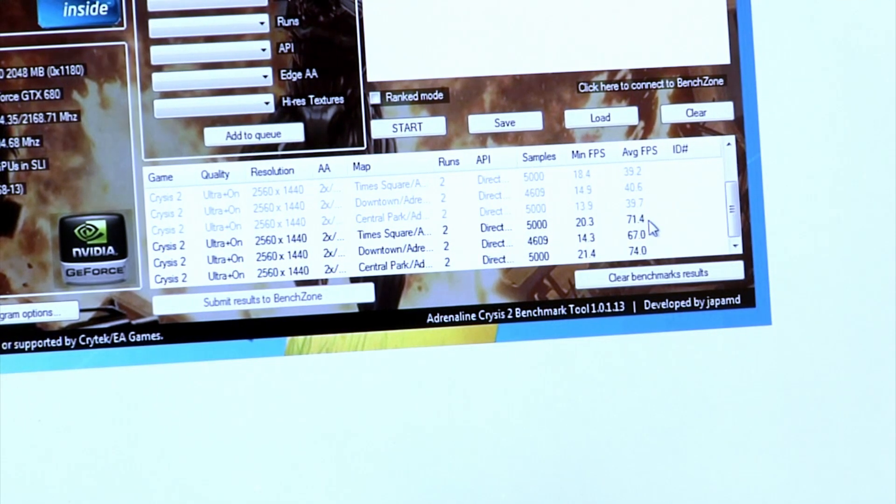
{"action": "mouse_move", "coordinate": [654, 257]}
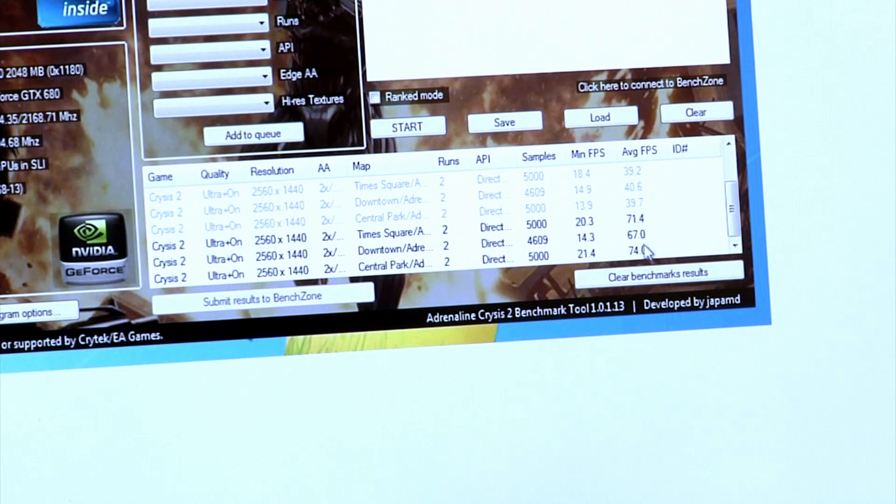
{"action": "mouse_move", "coordinate": [655, 242]}
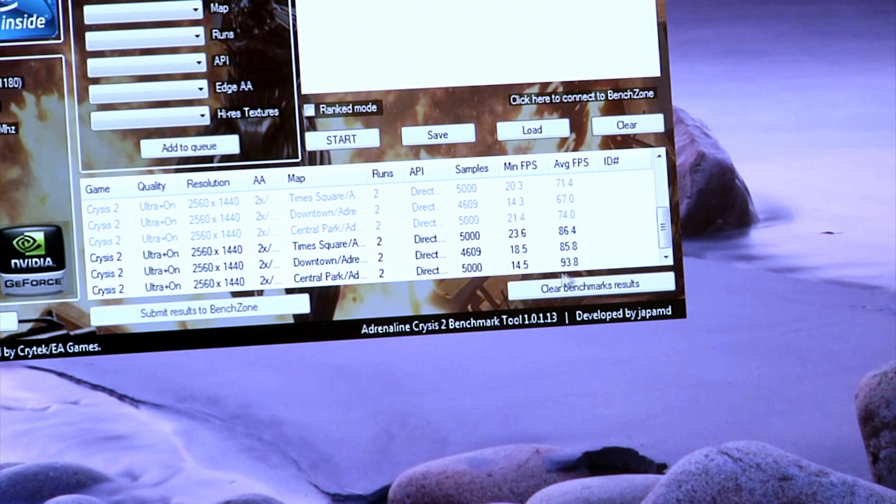
{"action": "mouse_move", "coordinate": [589, 263]}
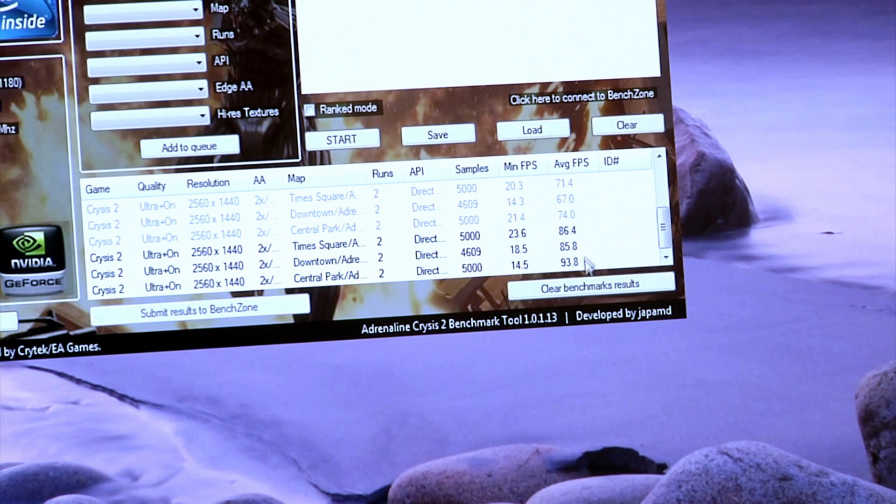
{"action": "mouse_move", "coordinate": [594, 258]}
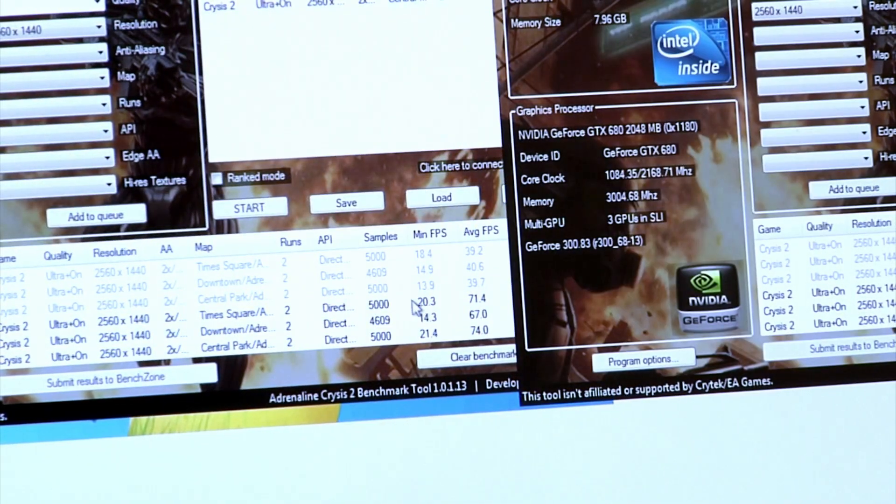
{"action": "mouse_move", "coordinate": [477, 372]}
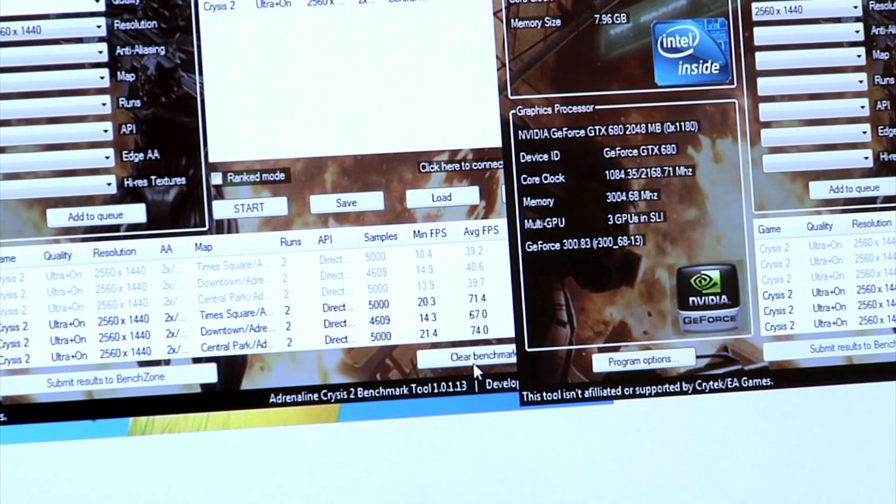